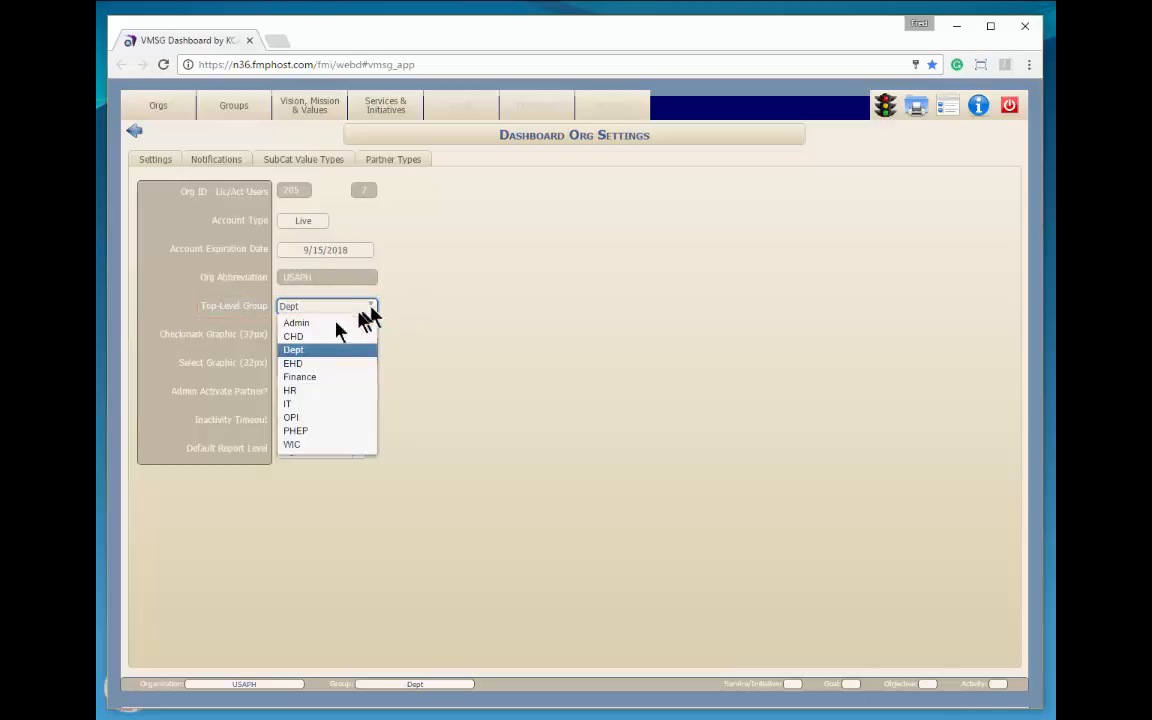
Step: Keep Dept as the top-level group and start browsing for a report header image
left_click(292, 348)
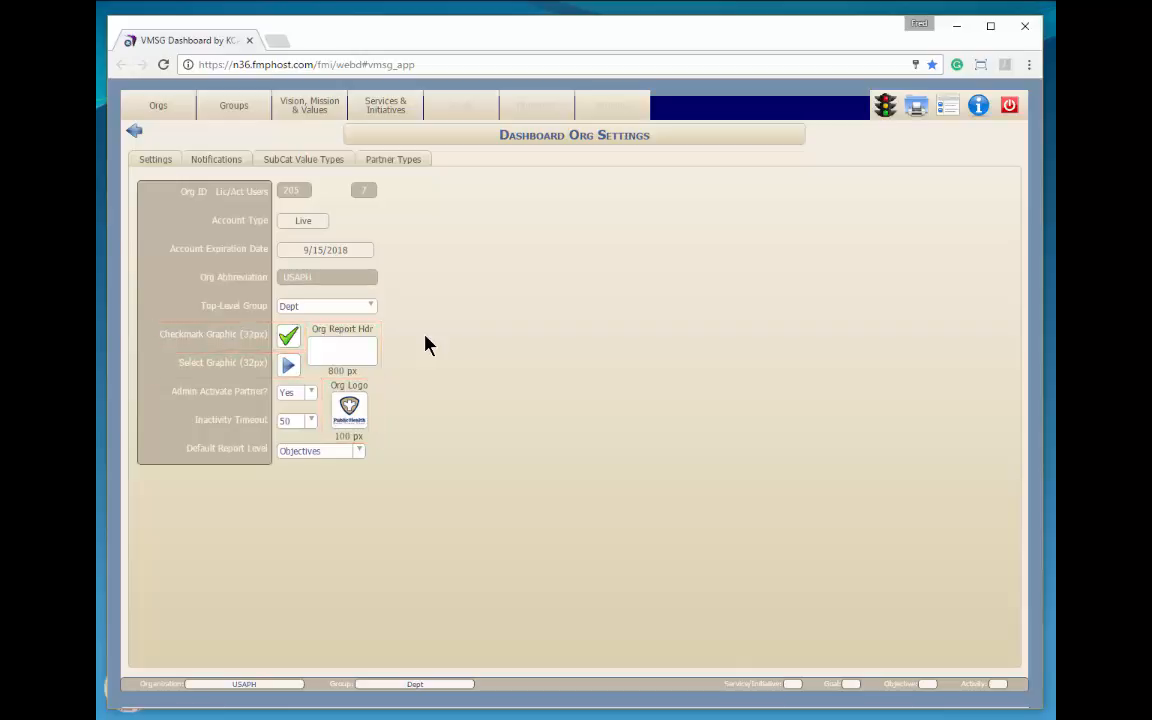
left_click(342, 350)
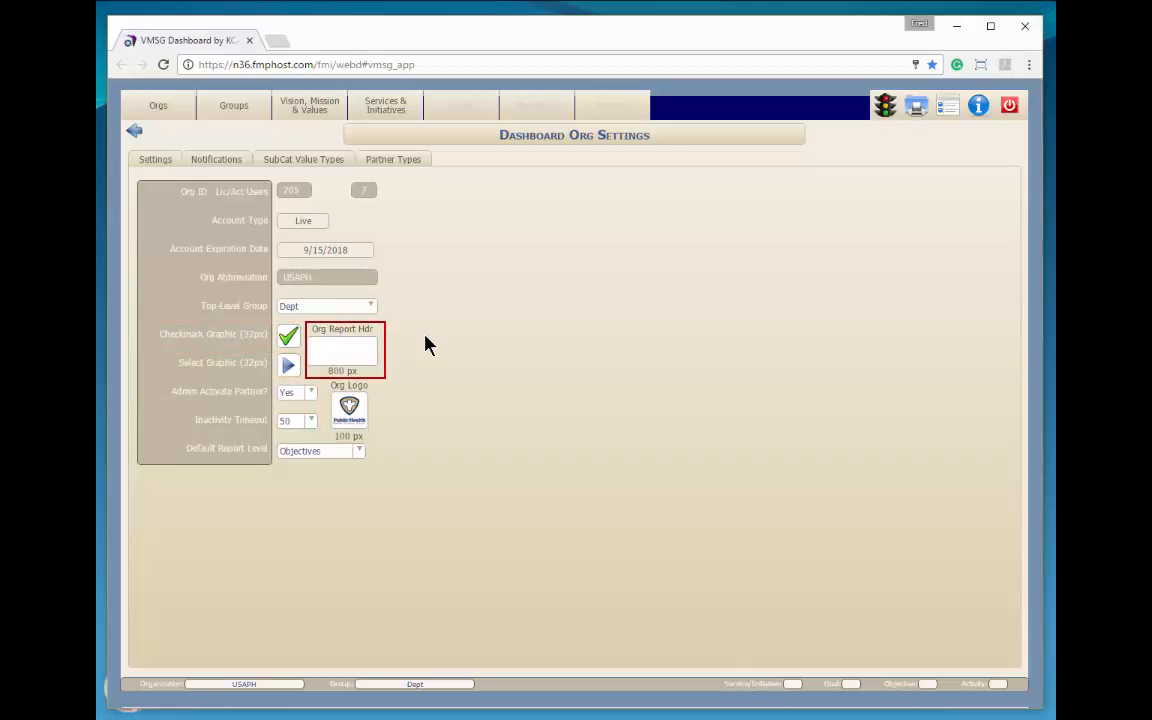
mouse_move(440, 344)
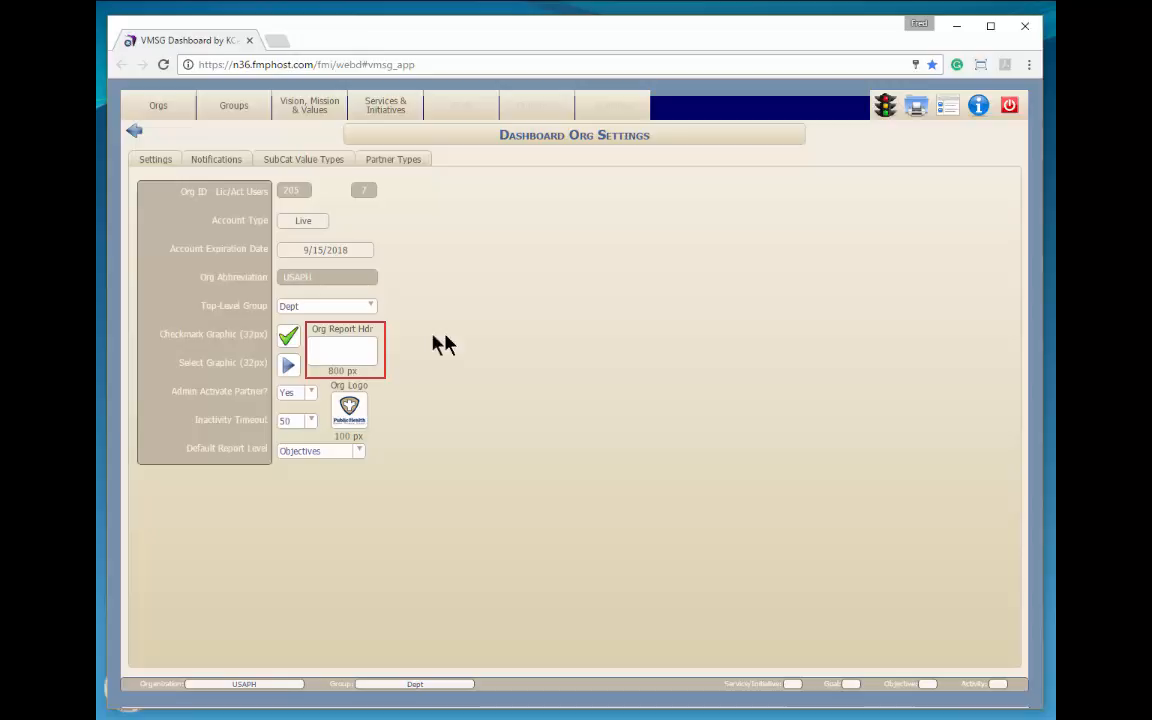
left_click(342, 348)
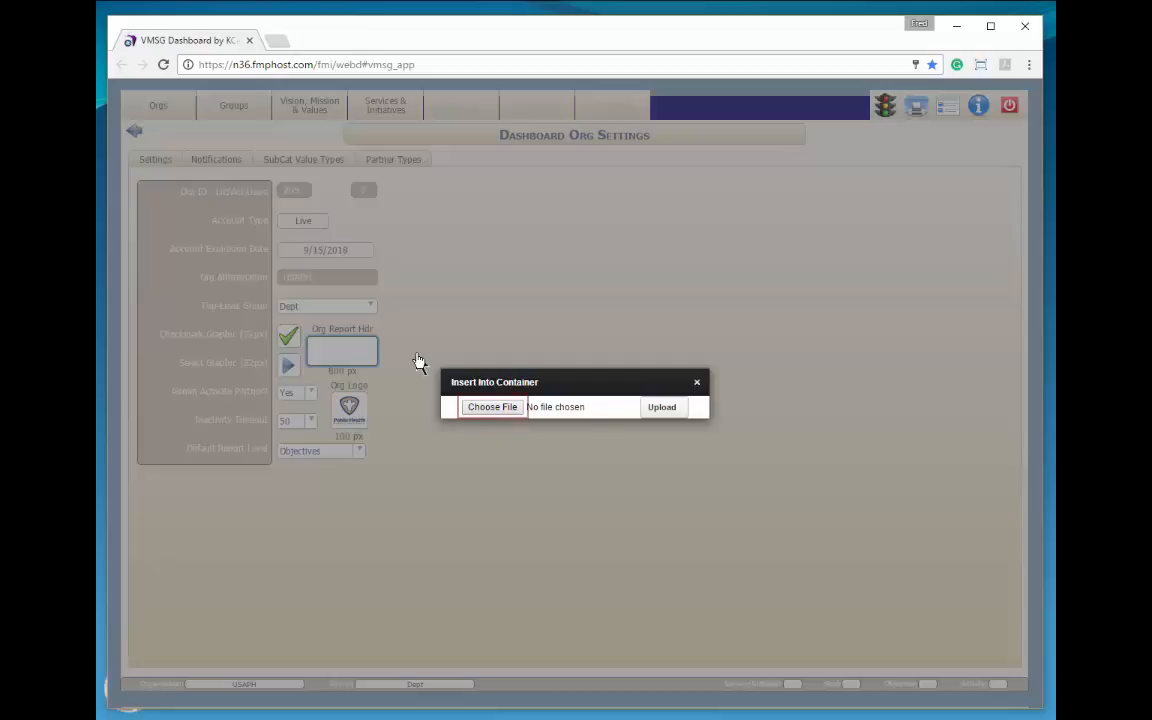
left_click(492, 408)
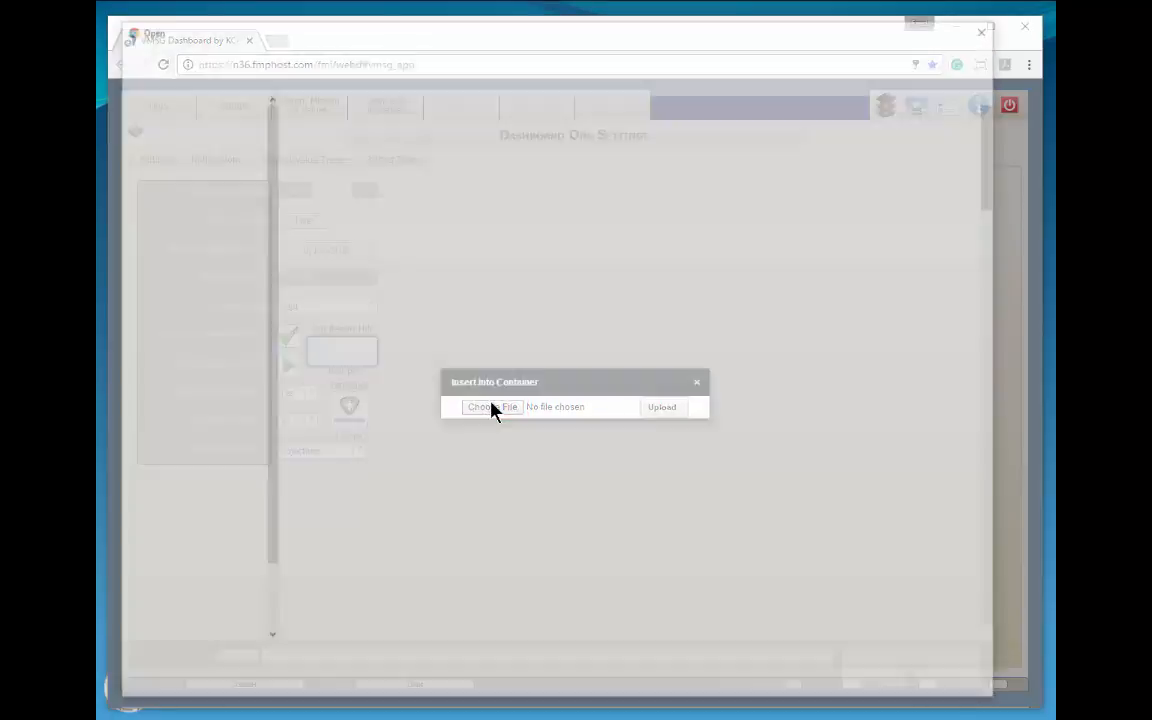
left_click(492, 408)
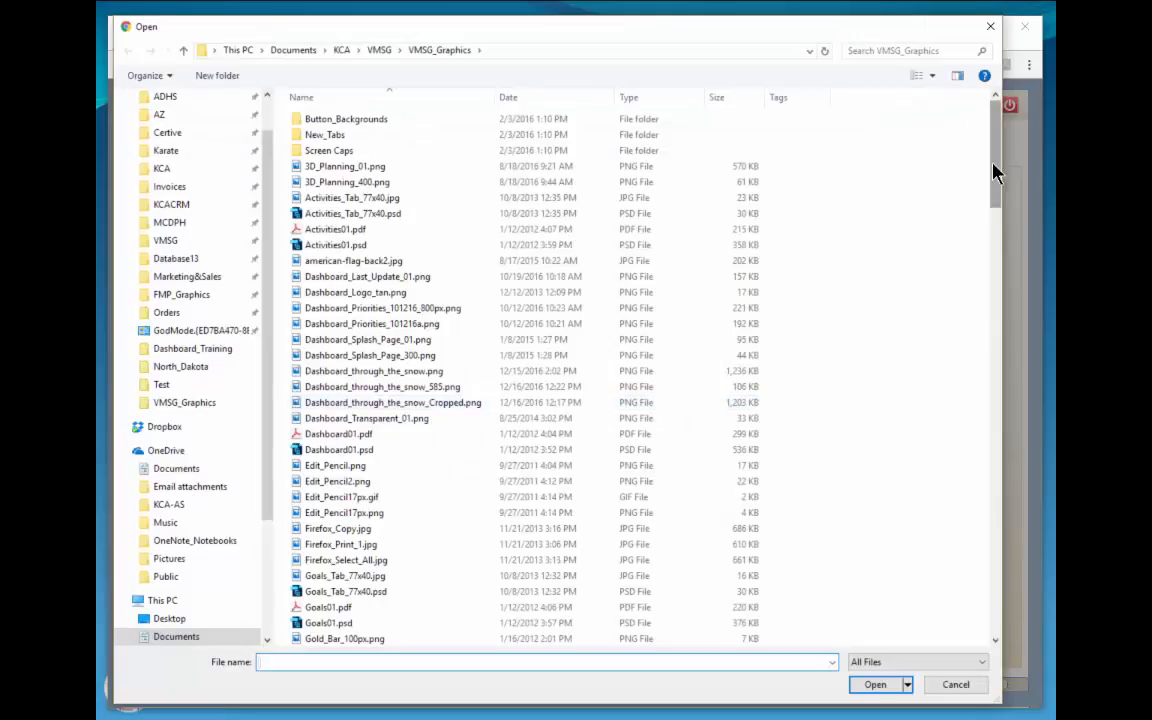
Step: Select USAPH_Header_01.png and upload it as the Org Report Header graphic
scroll("down", 3)
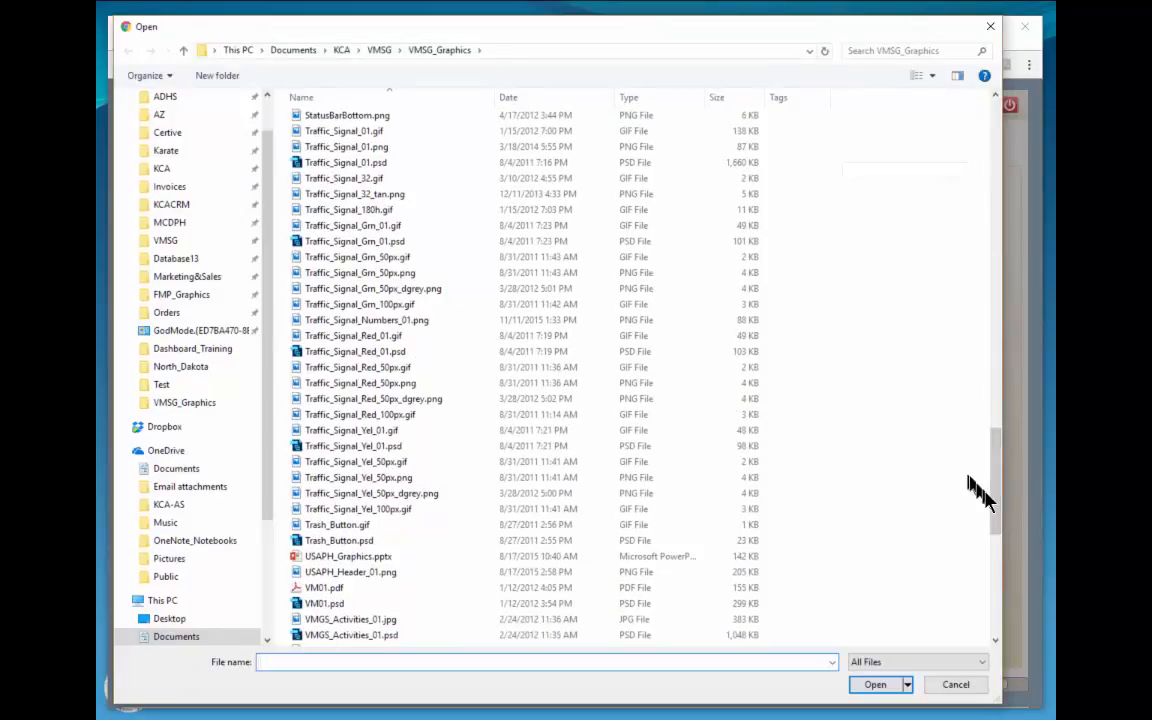
left_click(348, 572)
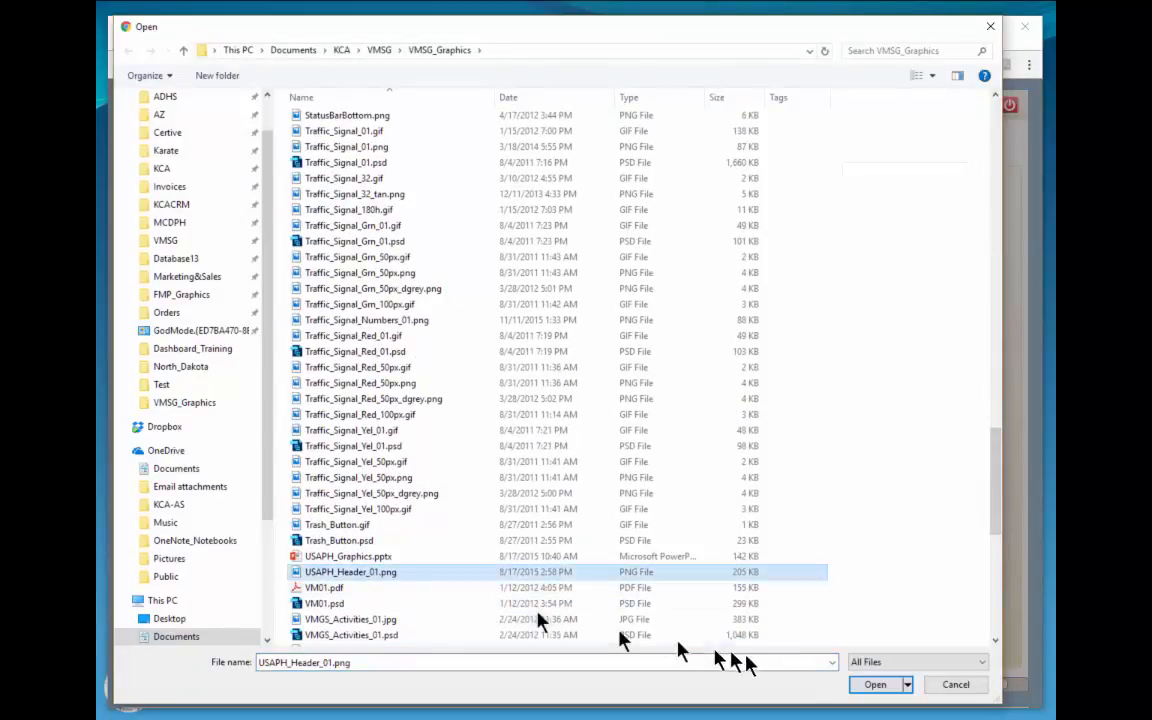
left_click(874, 684)
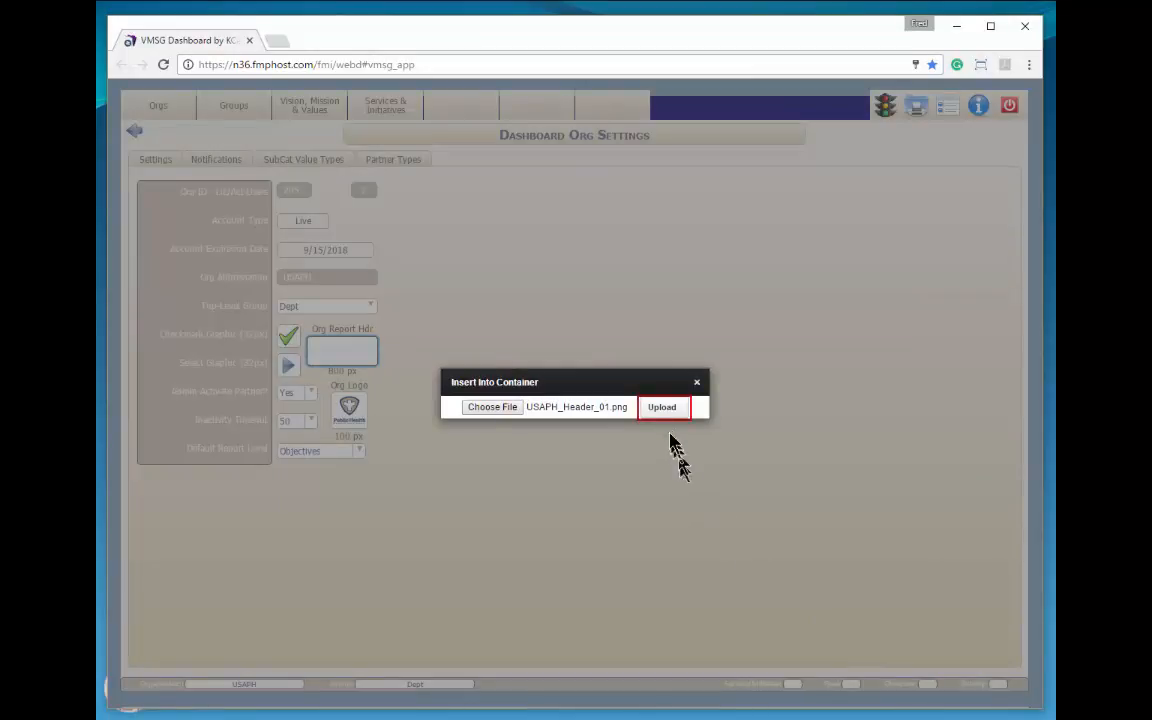
left_click(662, 408)
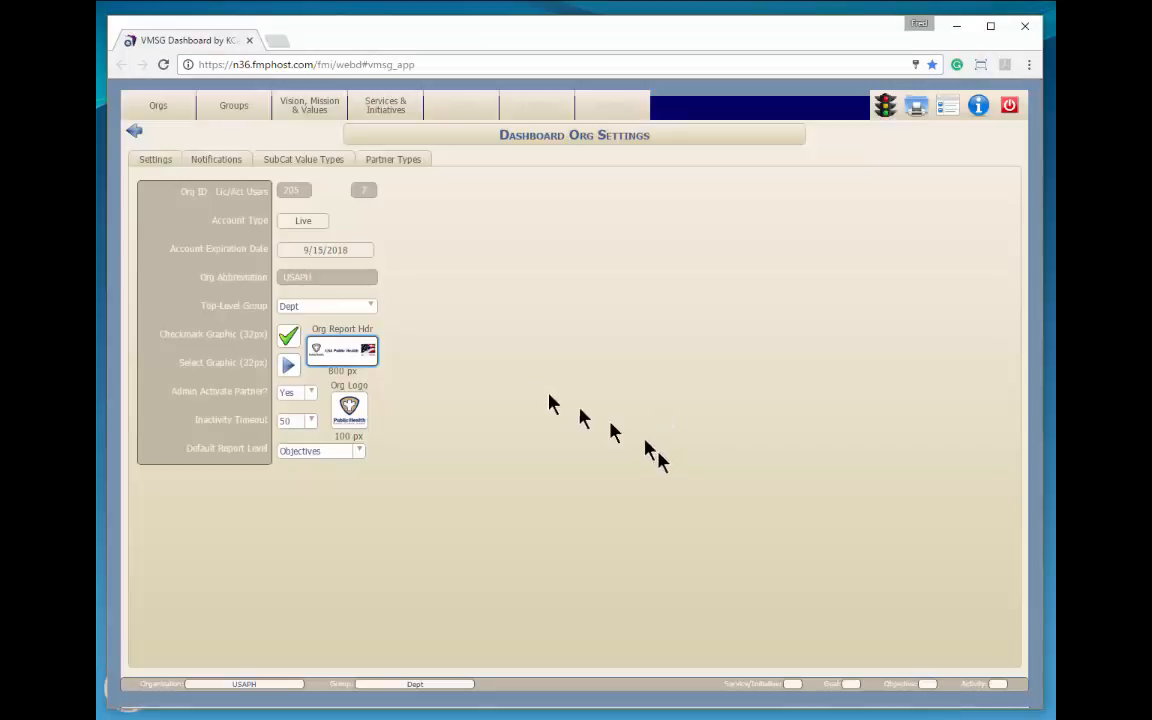
mouse_move(520, 388)
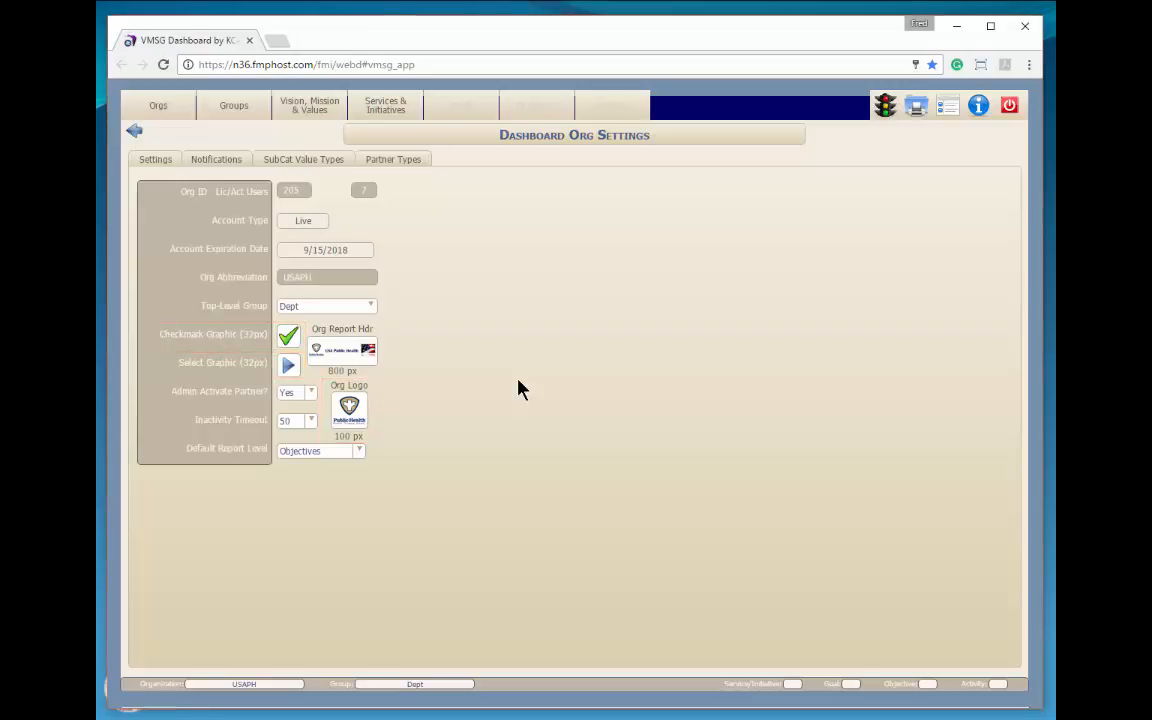
left_click(342, 348)
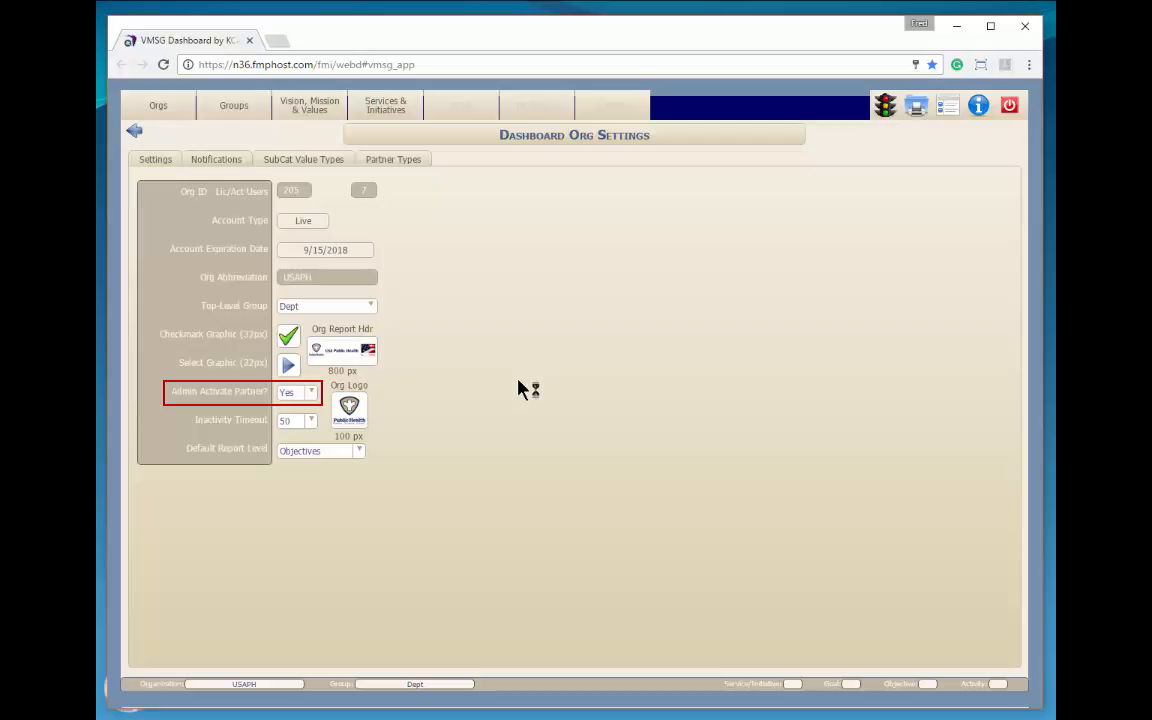
mouse_move(520, 388)
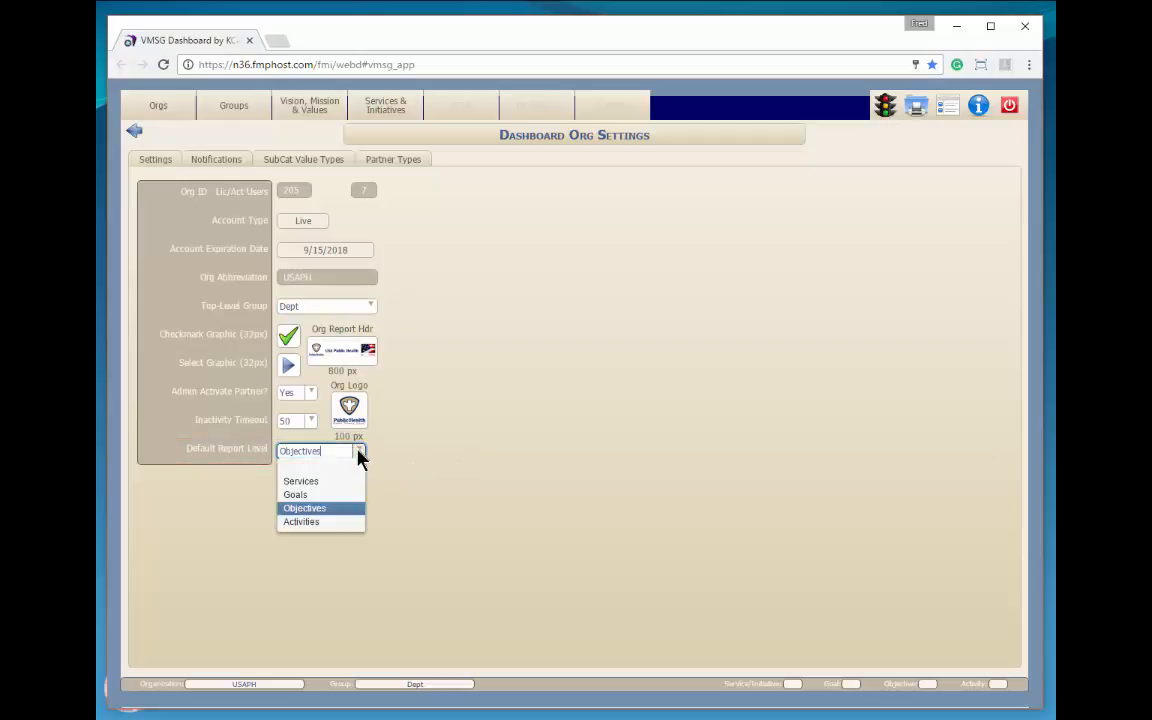
left_click(304, 508)
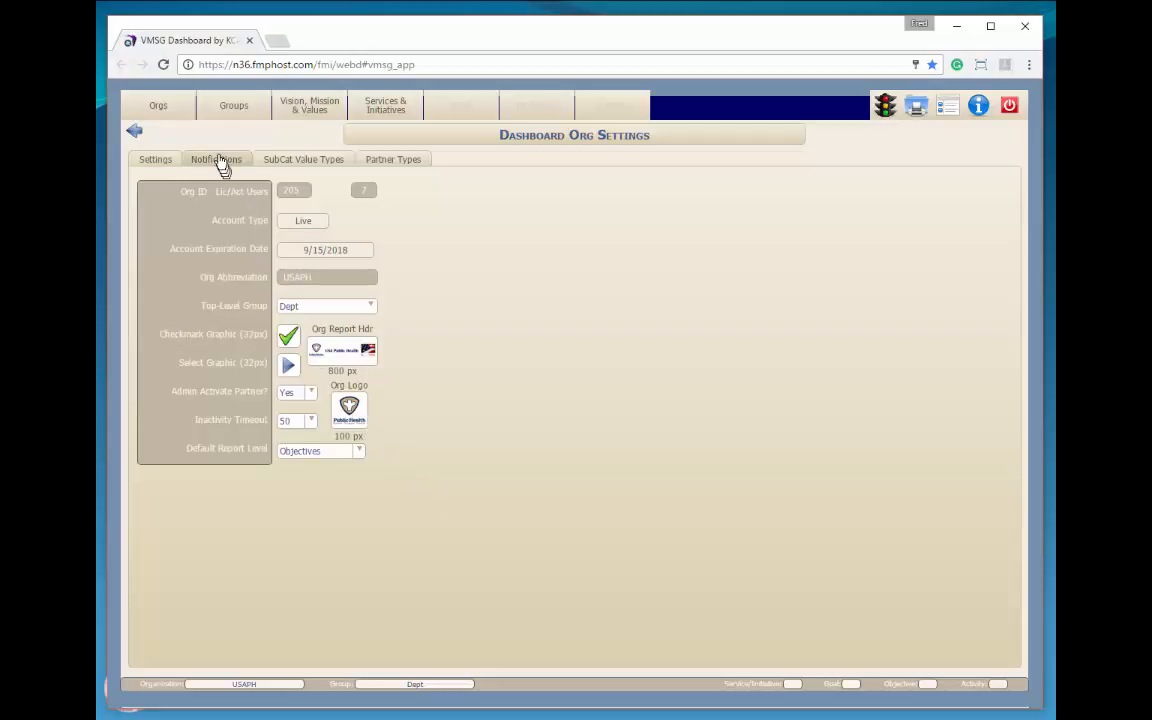
Step: Set Send eMail Notifications to Yes in the Notifications settings
left_click(216, 160)
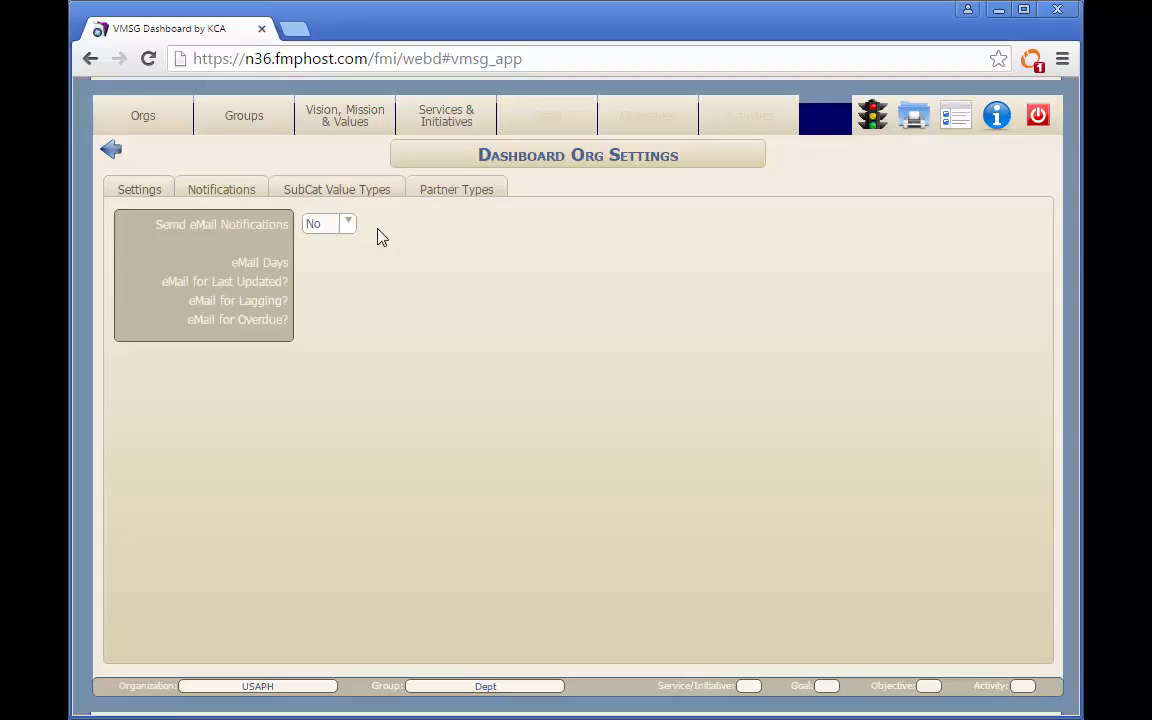
left_click(348, 224)
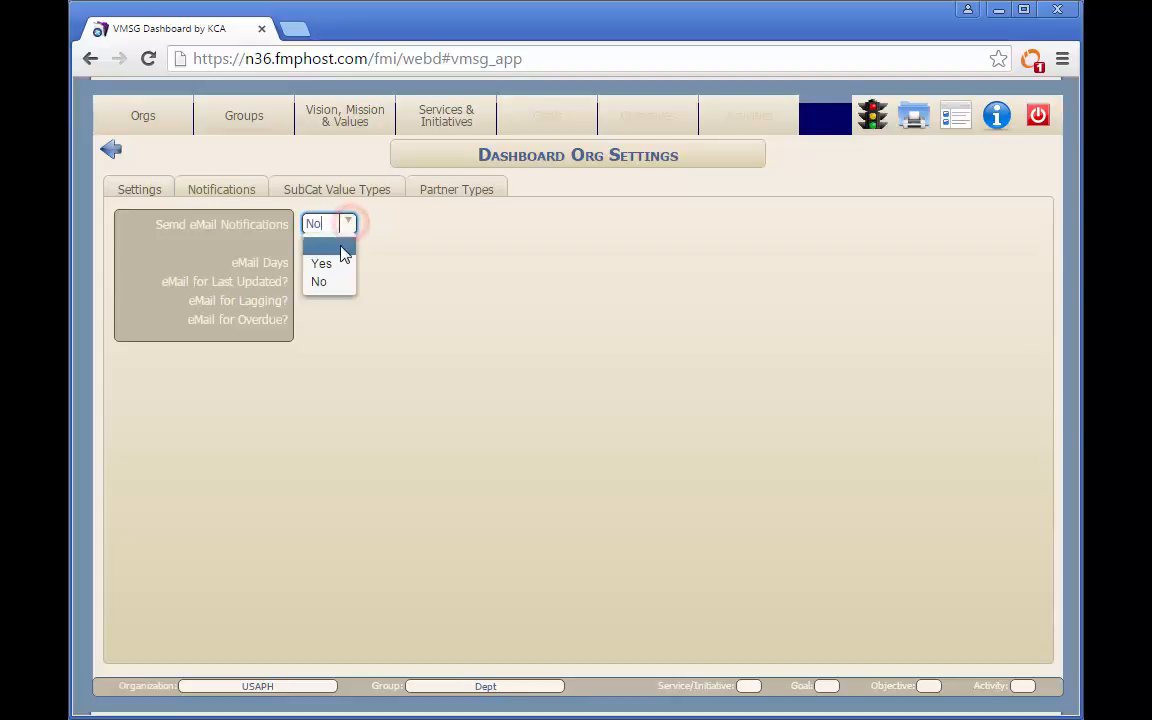
left_click(320, 264)
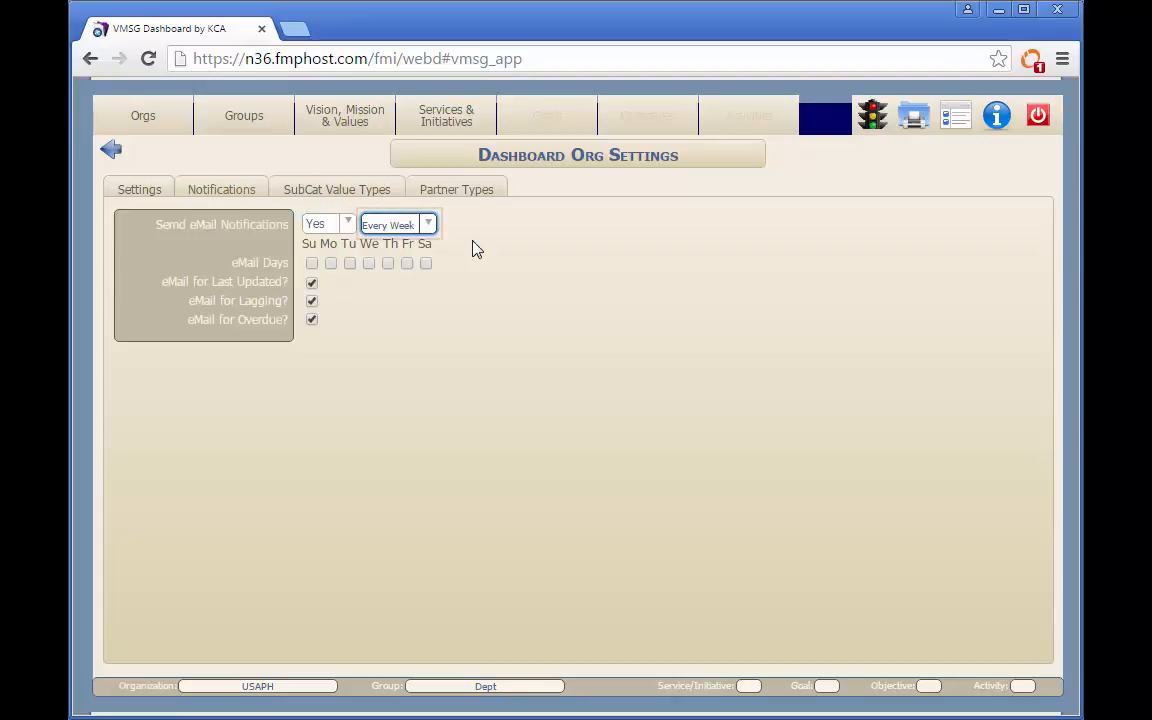
left_click(396, 222)
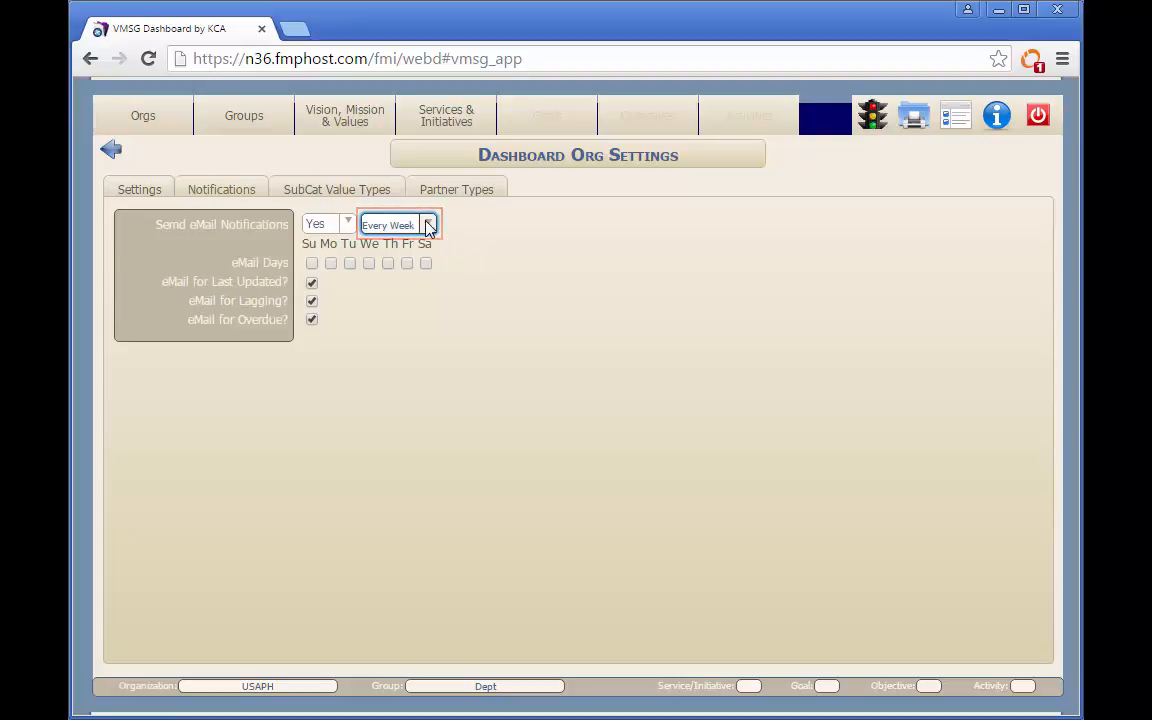
Step: Set the notification frequency to Week 1, sent on Wednesday
left_click(428, 224)
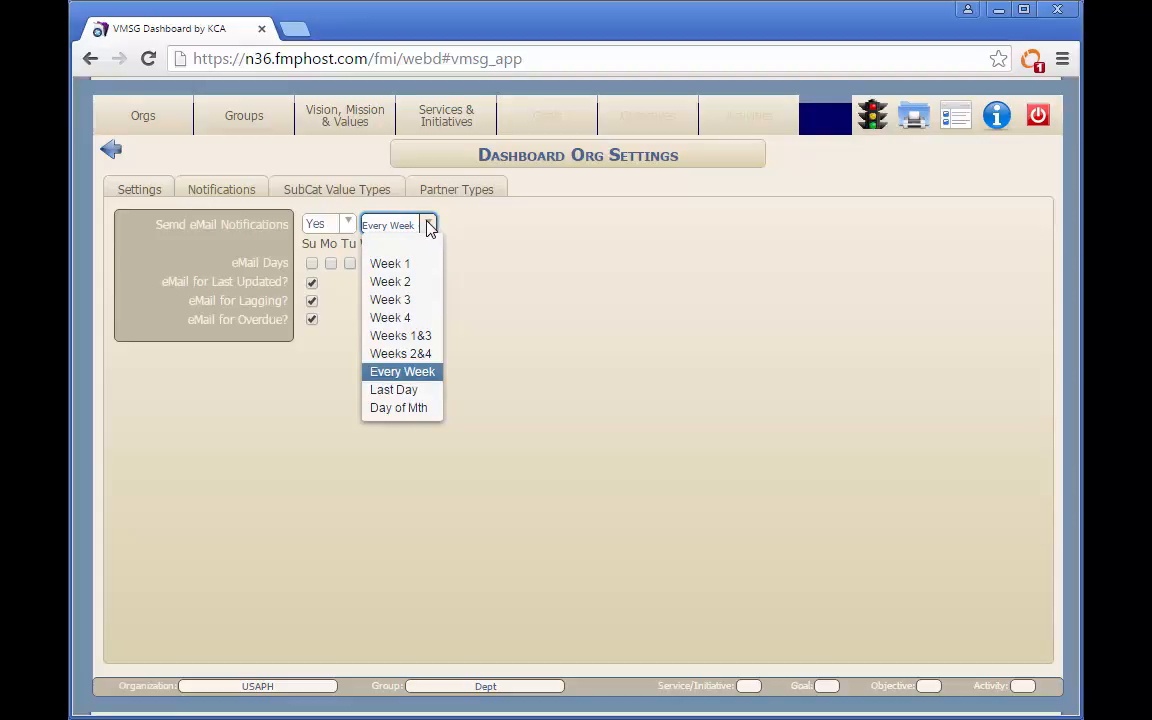
left_click(388, 264)
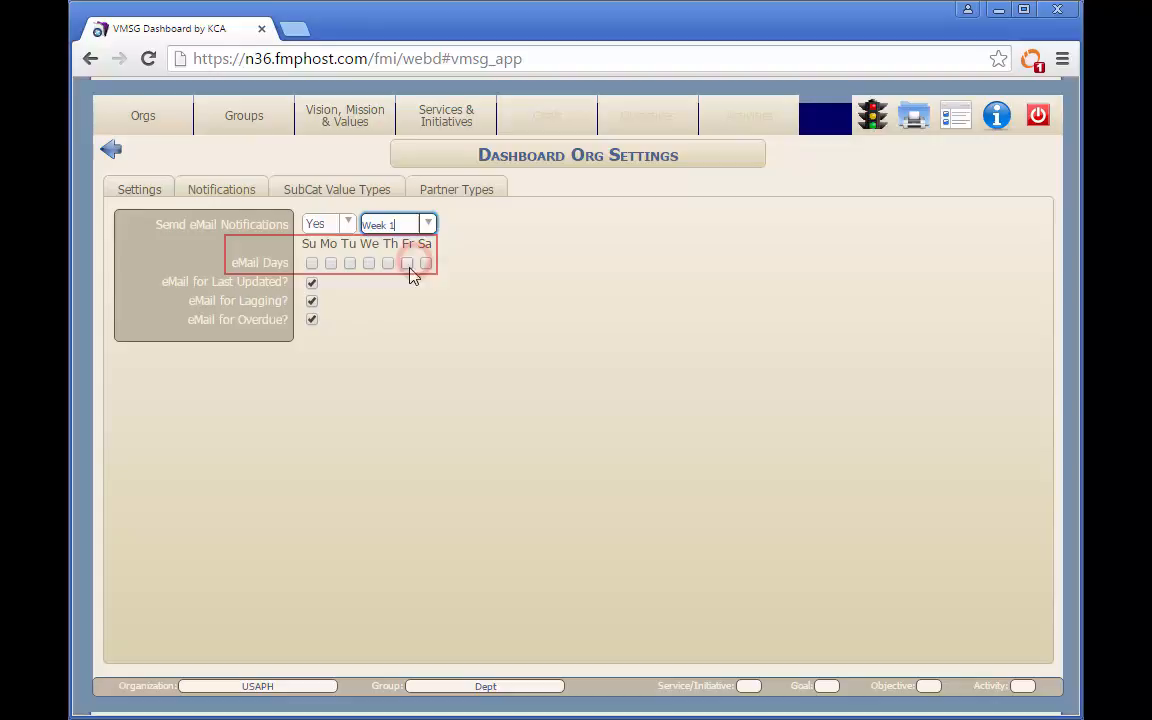
left_click(368, 264)
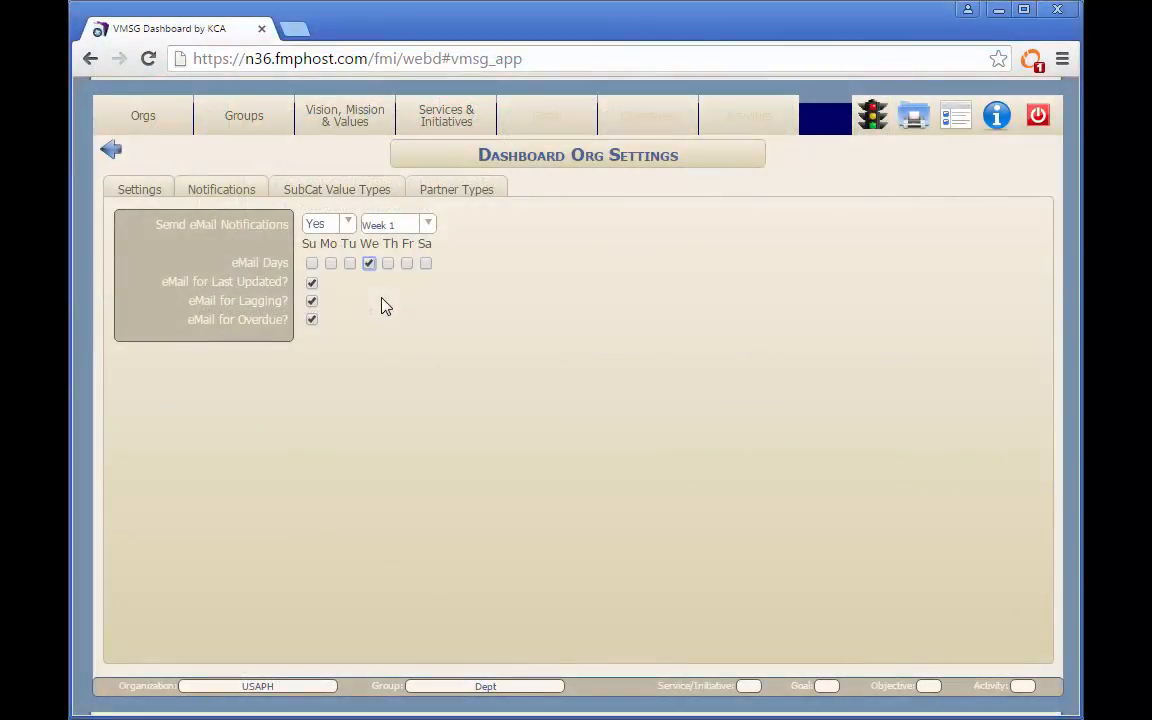
Step: Add a new sub-category value type named Meetings
left_click(356, 190)
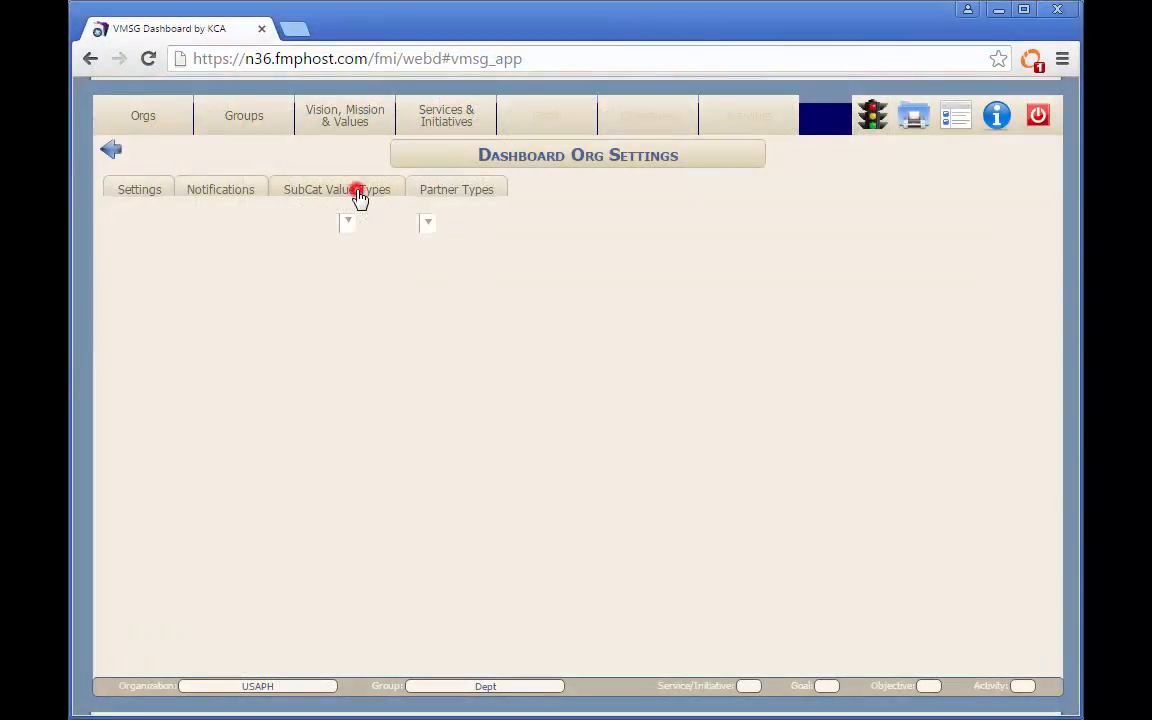
left_click(336, 188)
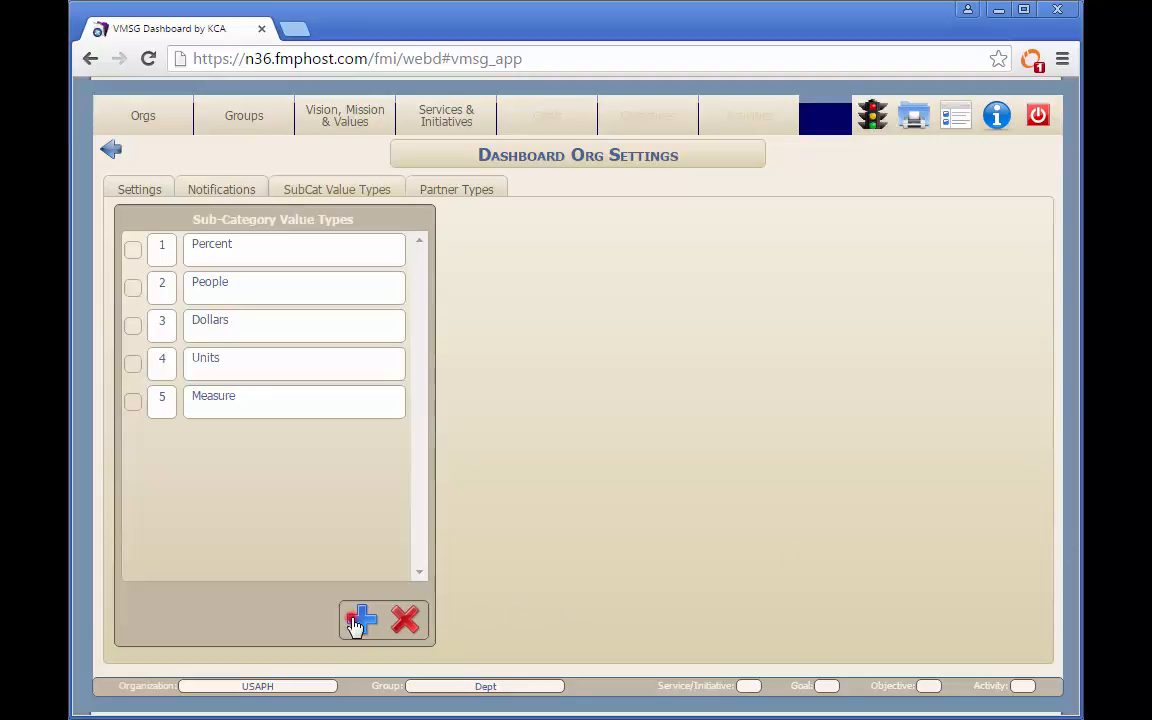
left_click(360, 620)
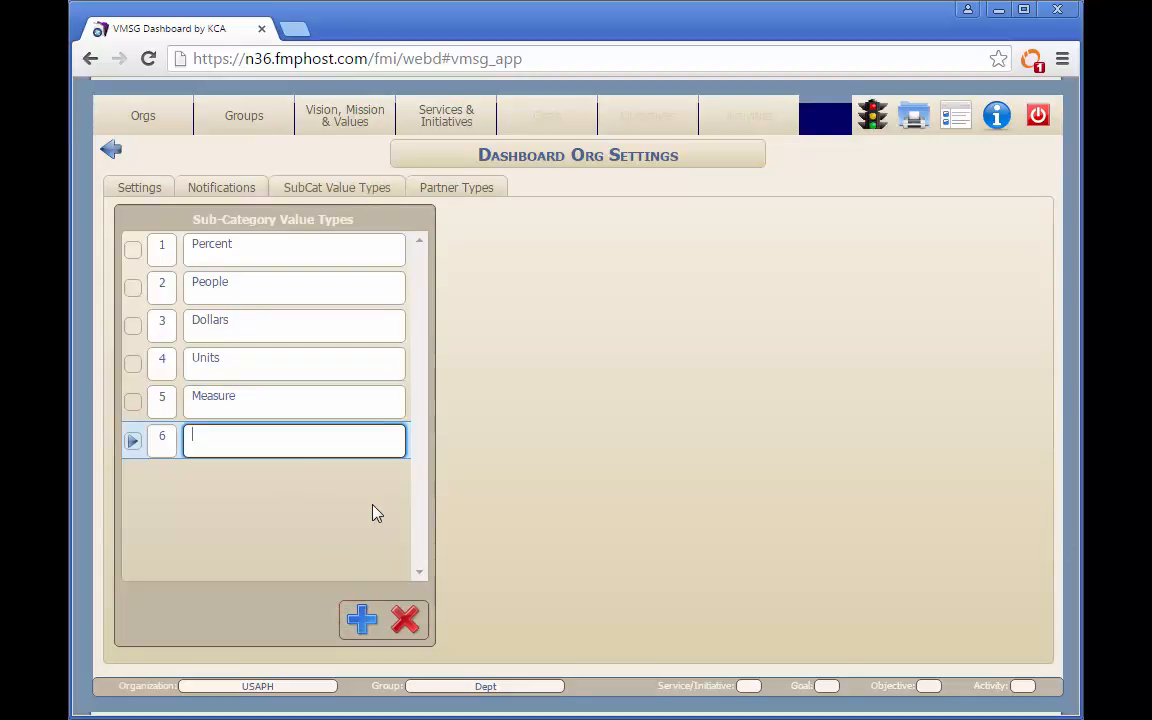
type("Meetings")
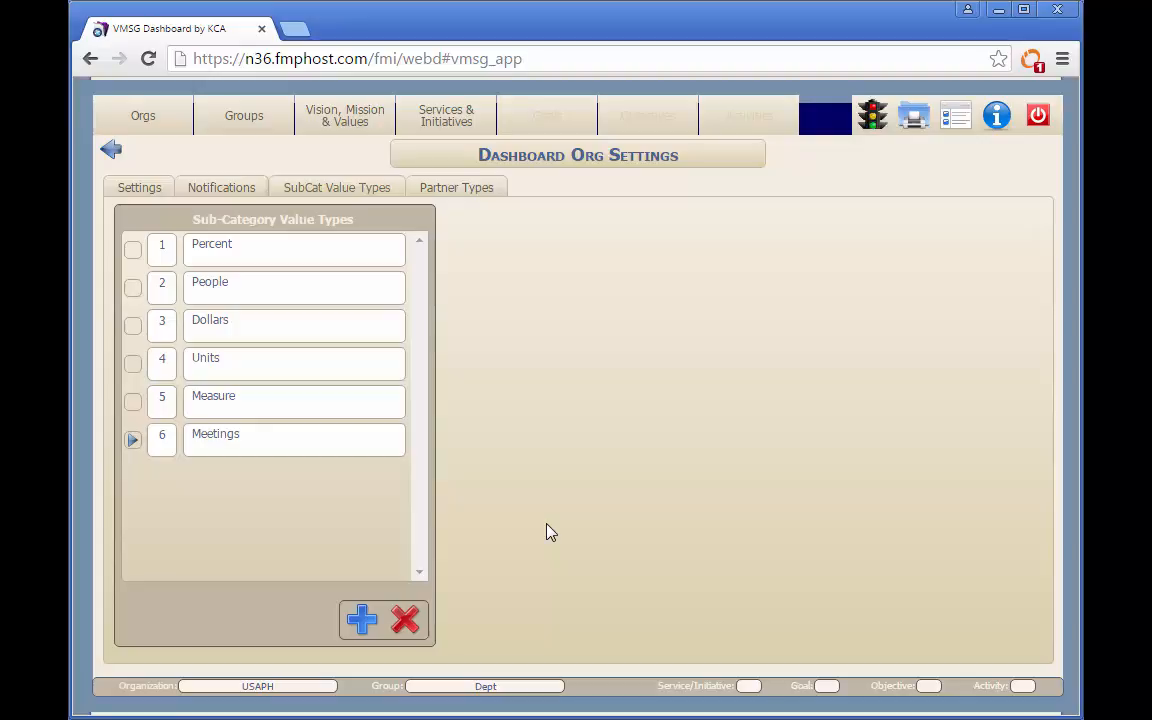
left_click(446, 188)
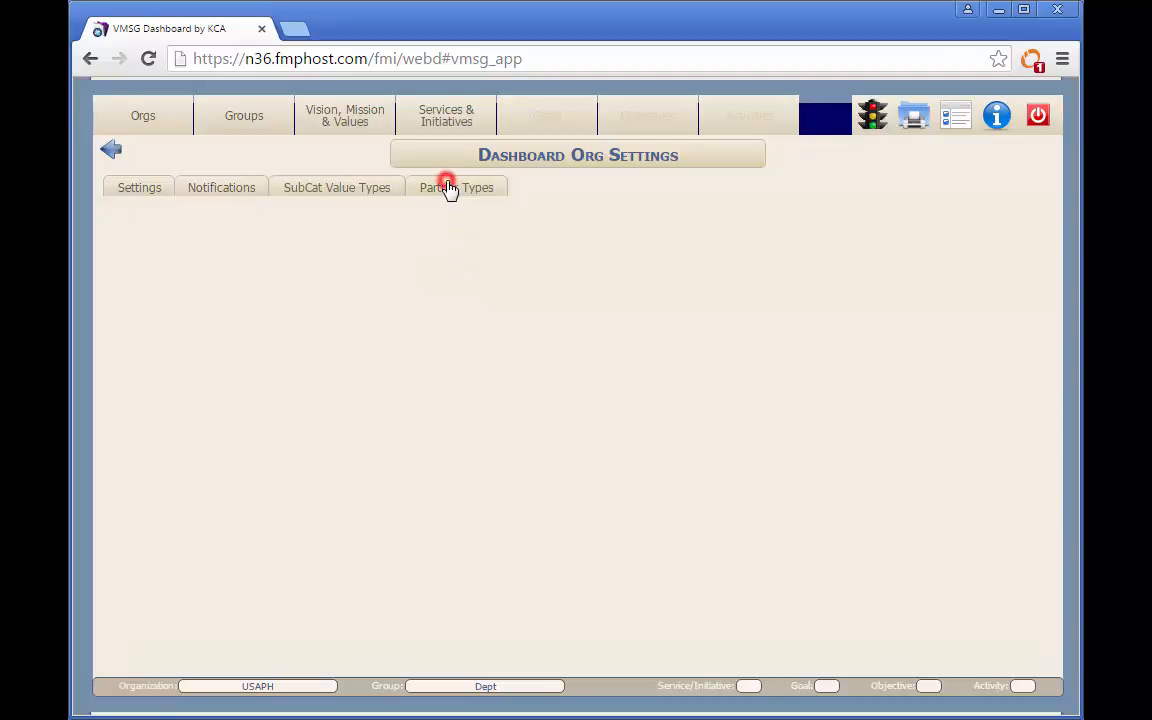
Step: Add a new partner type row named Non-Profit
left_click(446, 188)
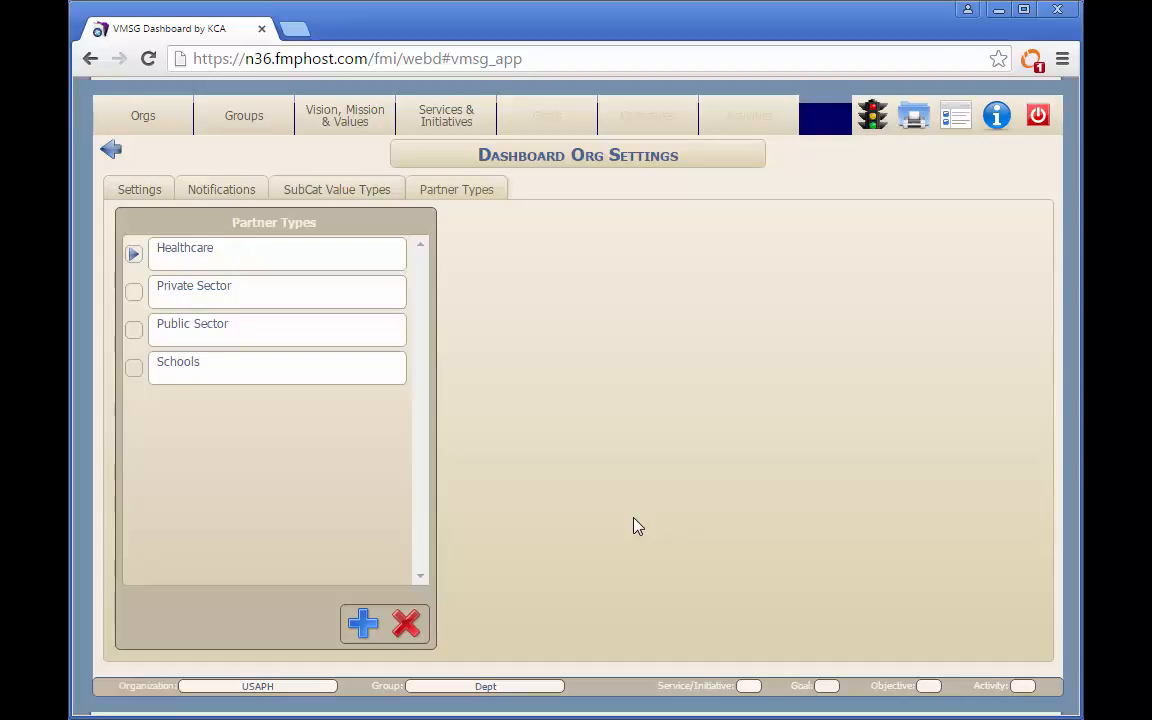
mouse_move(624, 524)
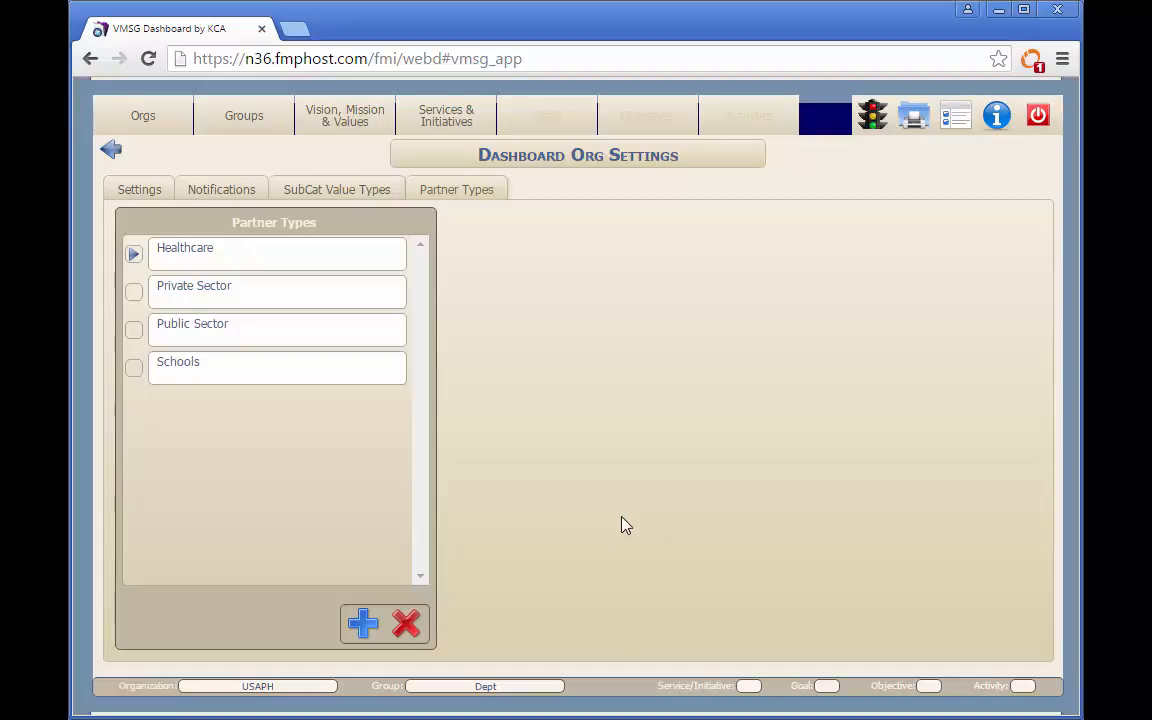
left_click(360, 624)
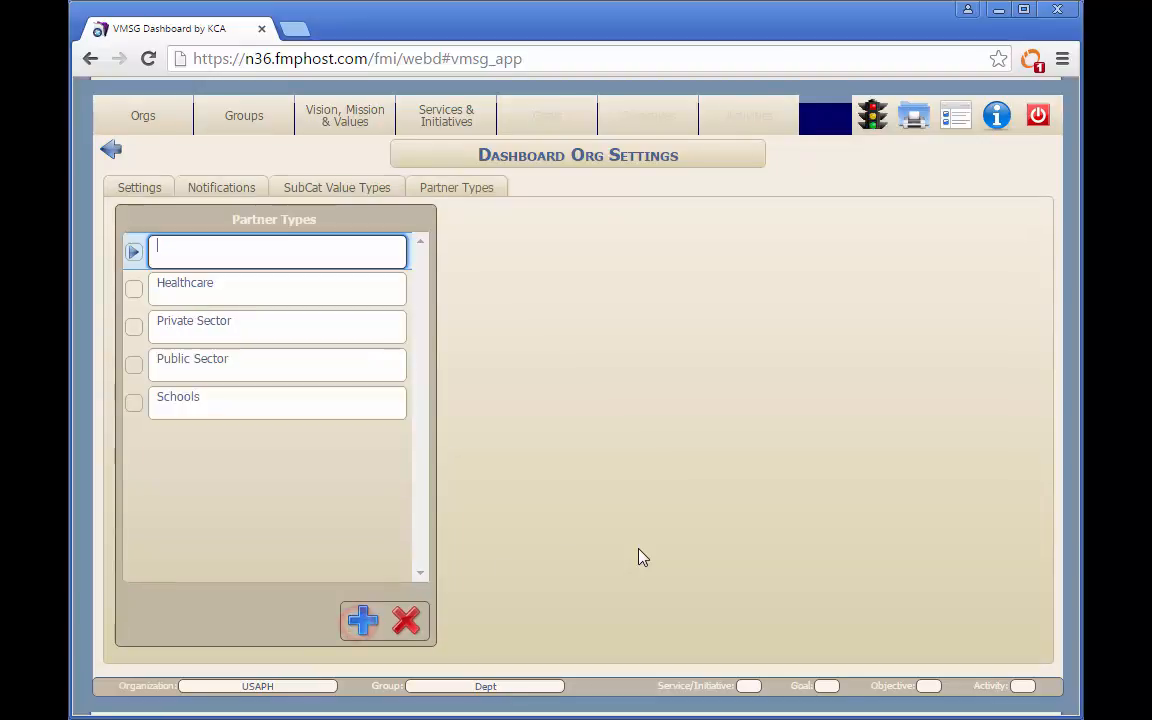
type("Non-")
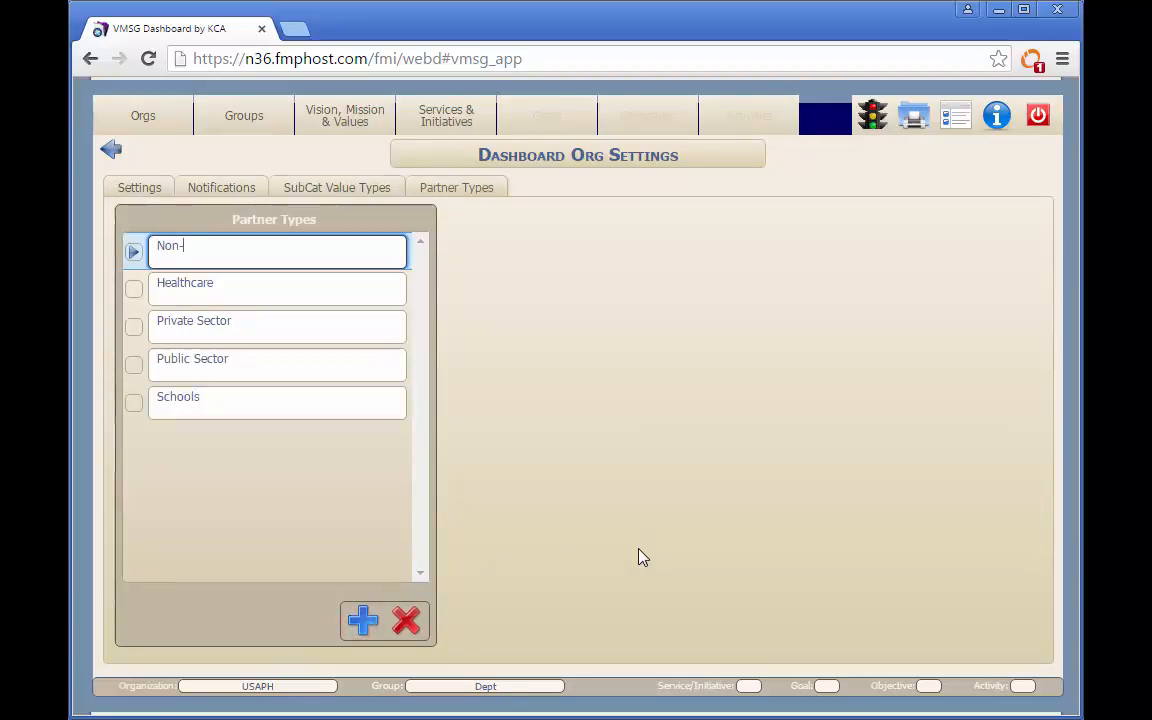
type("Profit")
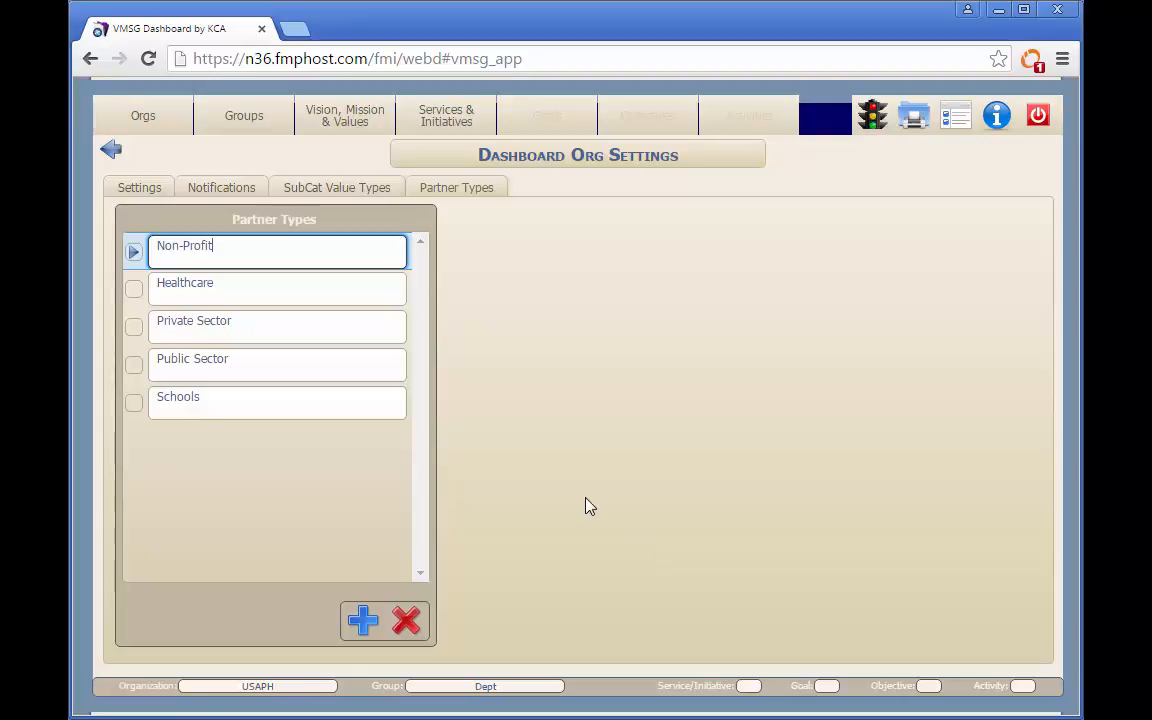